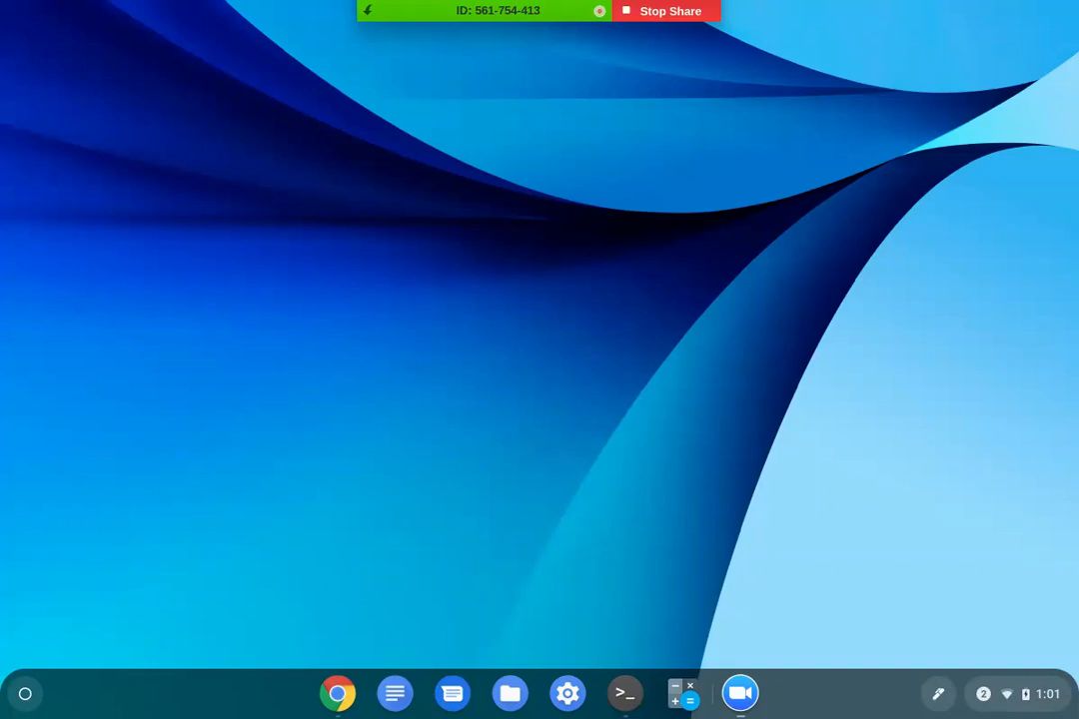
mouse_move(739, 238)
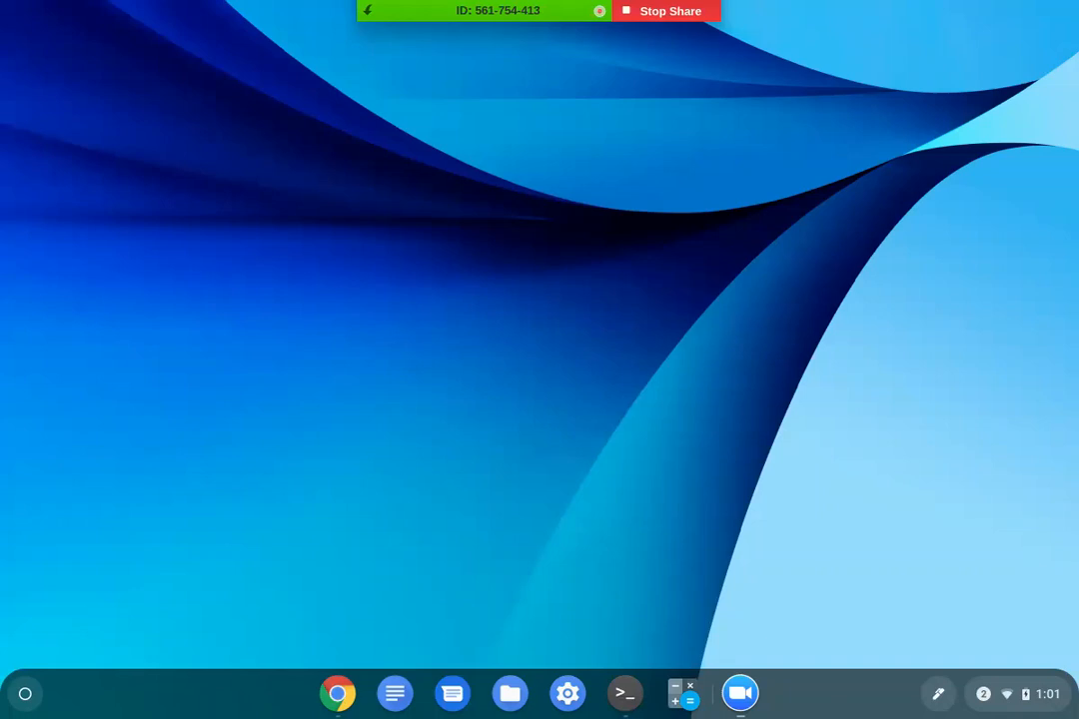
mouse_move(714, 266)
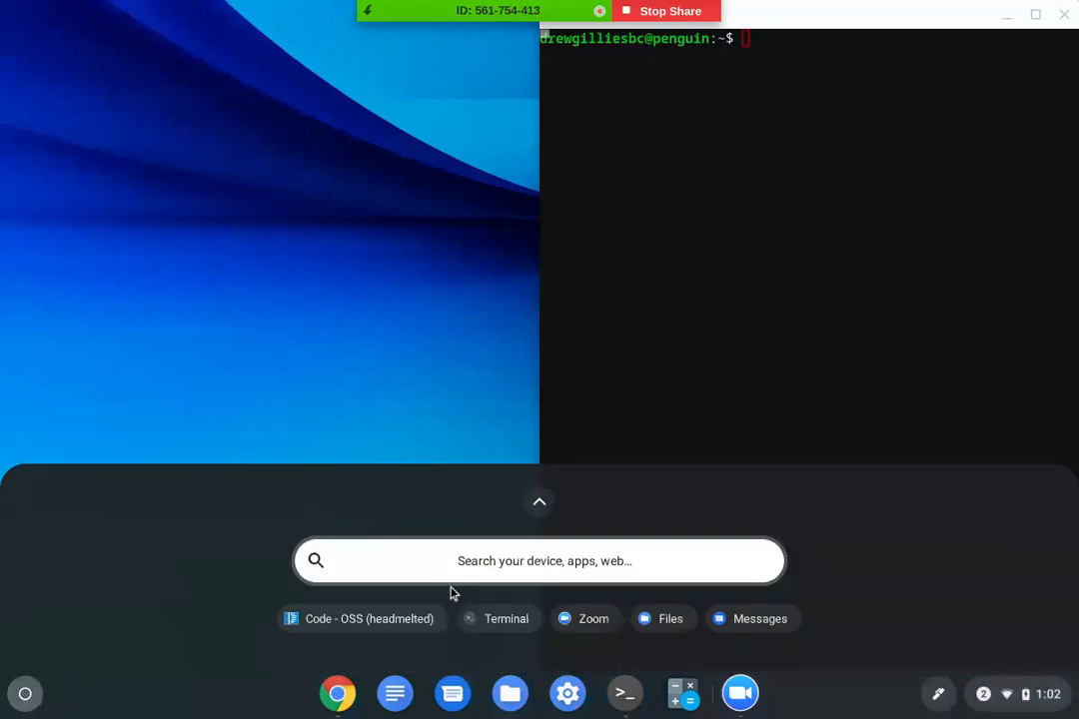
- Run lscpu in Terminal to confirm a 6-core aarch64 CPU, then close the window
text(. <( wget -O - https://code.headmelted.com/installers/apt.sh ))
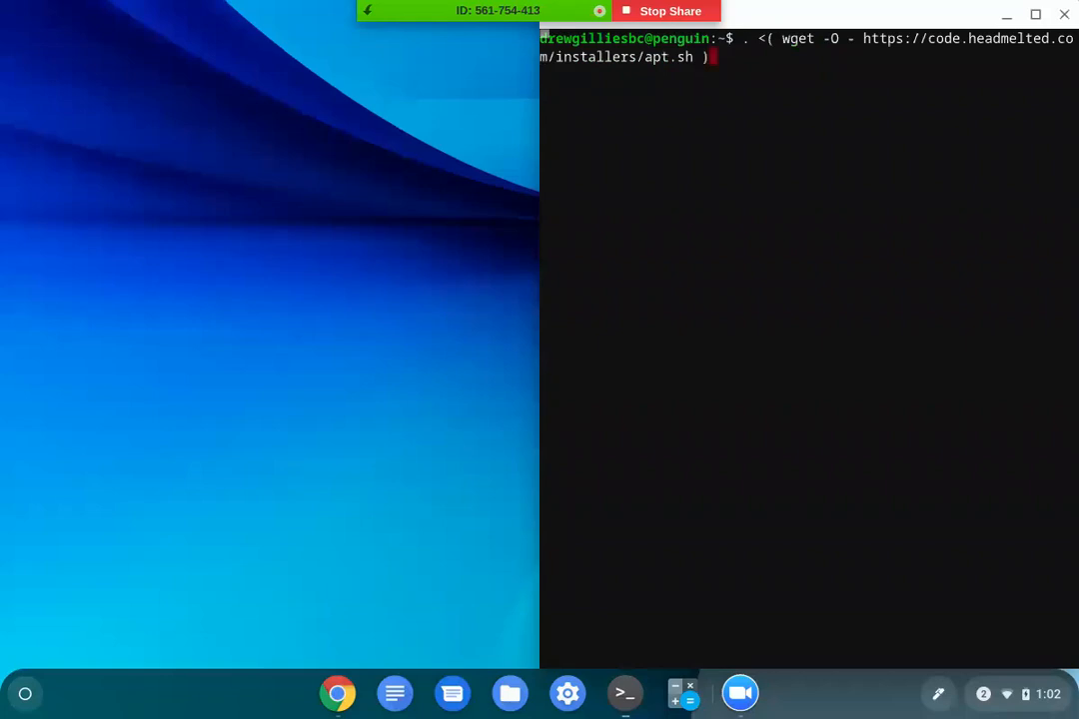
text(lscpu)
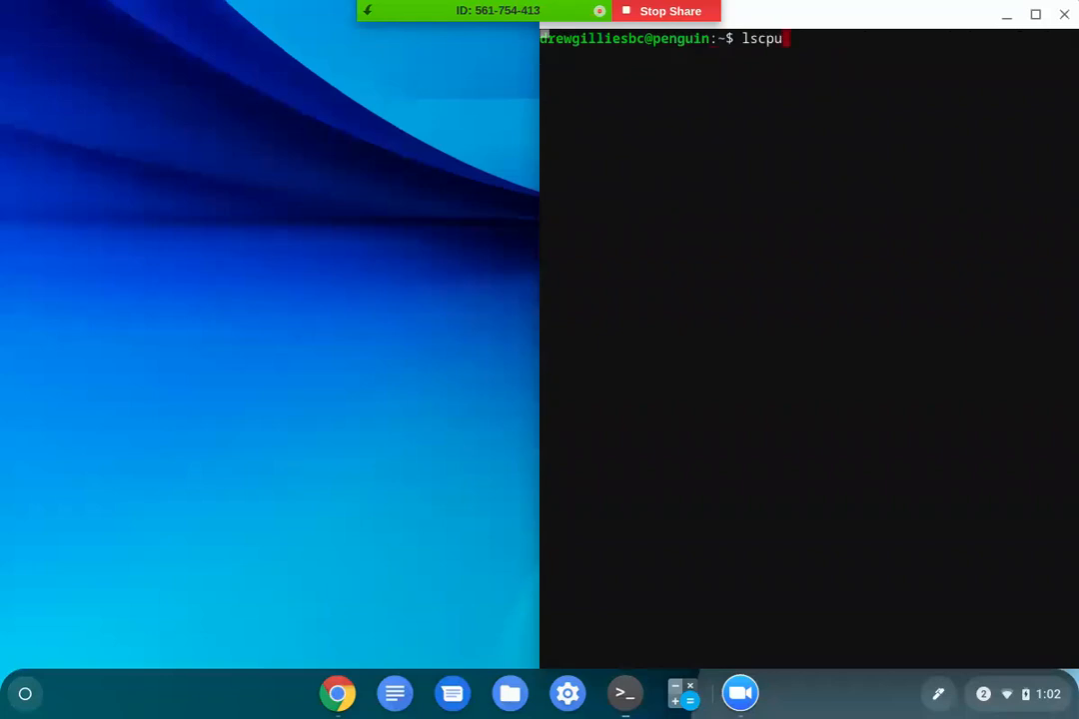
key(Return)
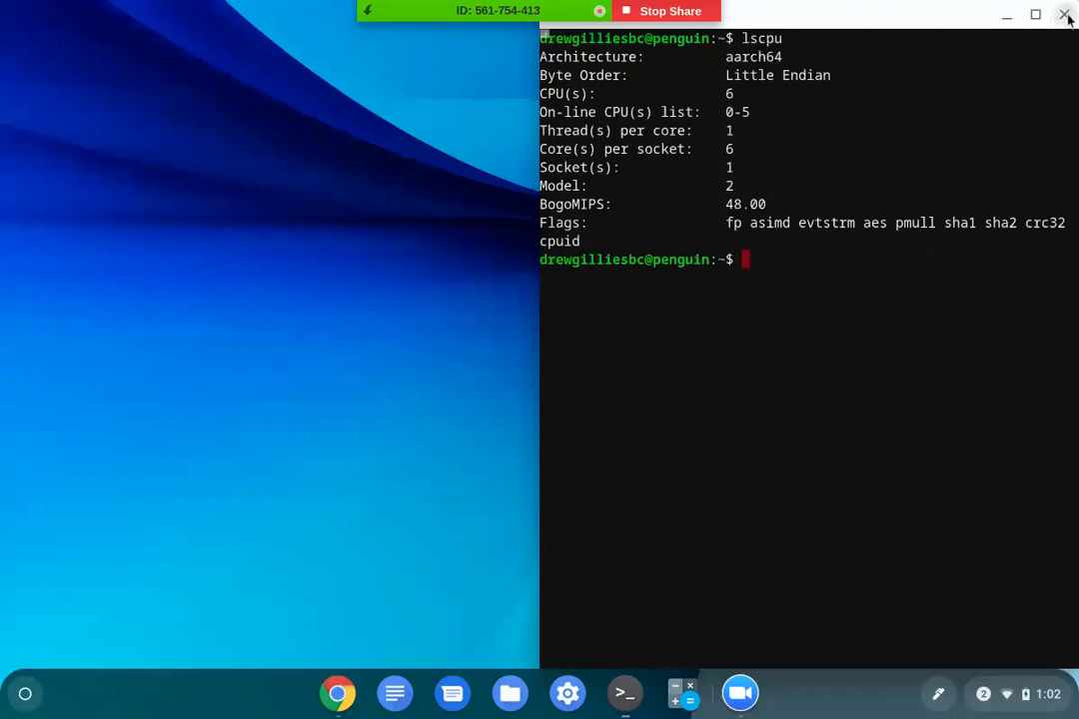
click(1067, 17)
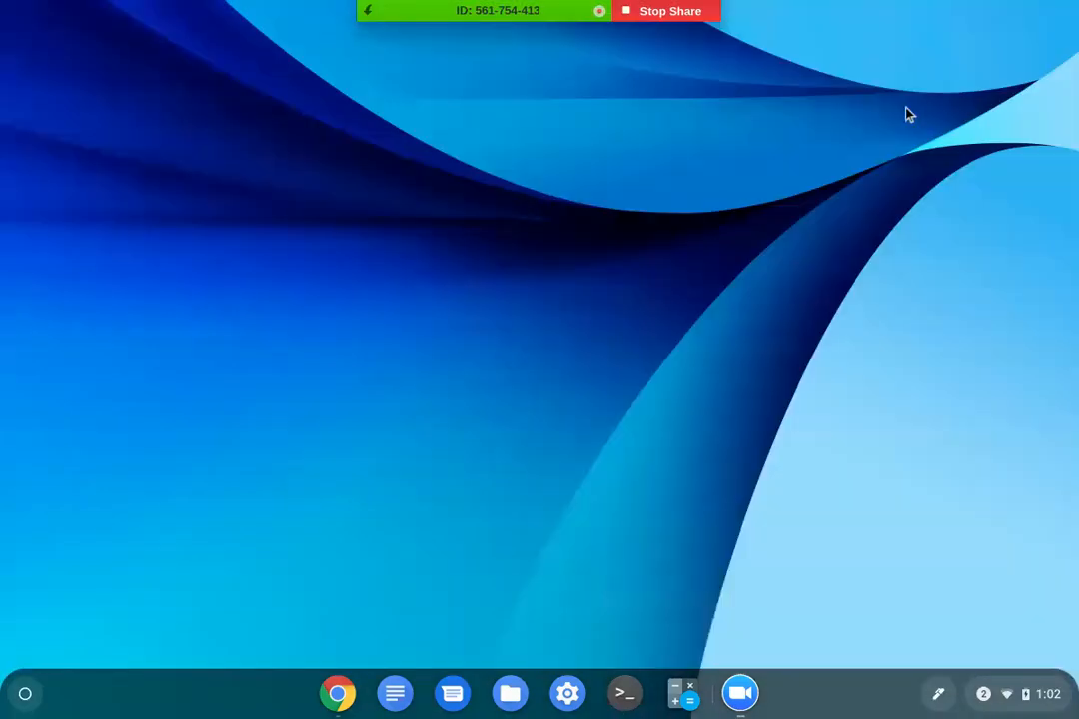
- Show code.headmelted.com's Chrome OS native method and its Releases page link in Chrome
click(337, 692)
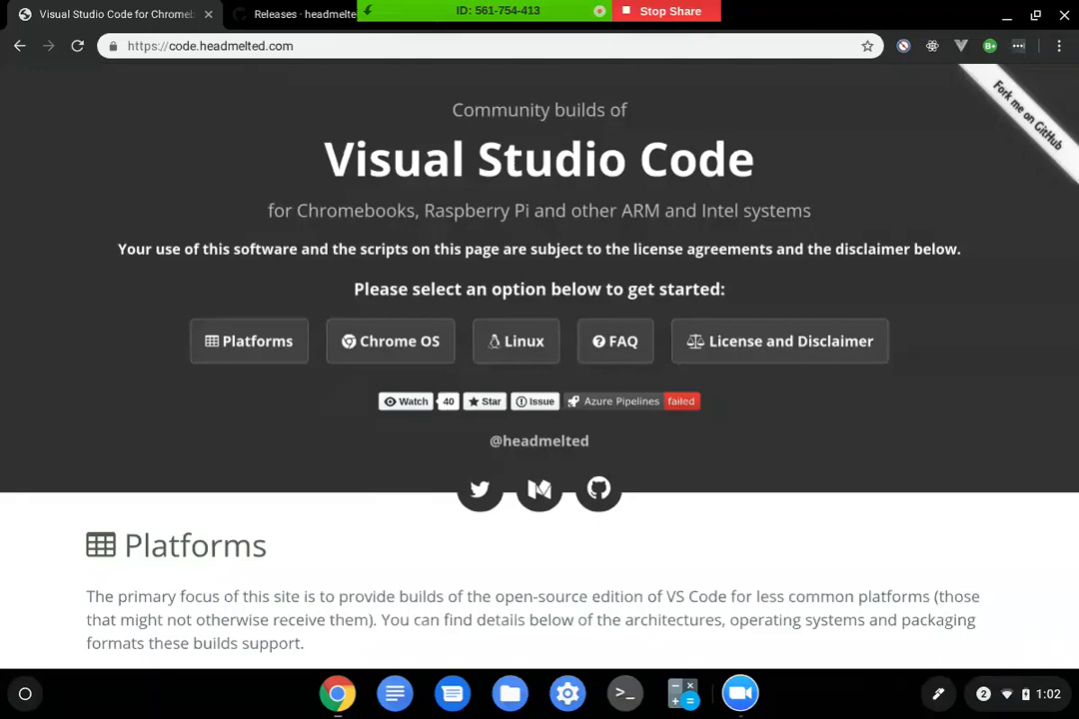
scroll(down, 3)
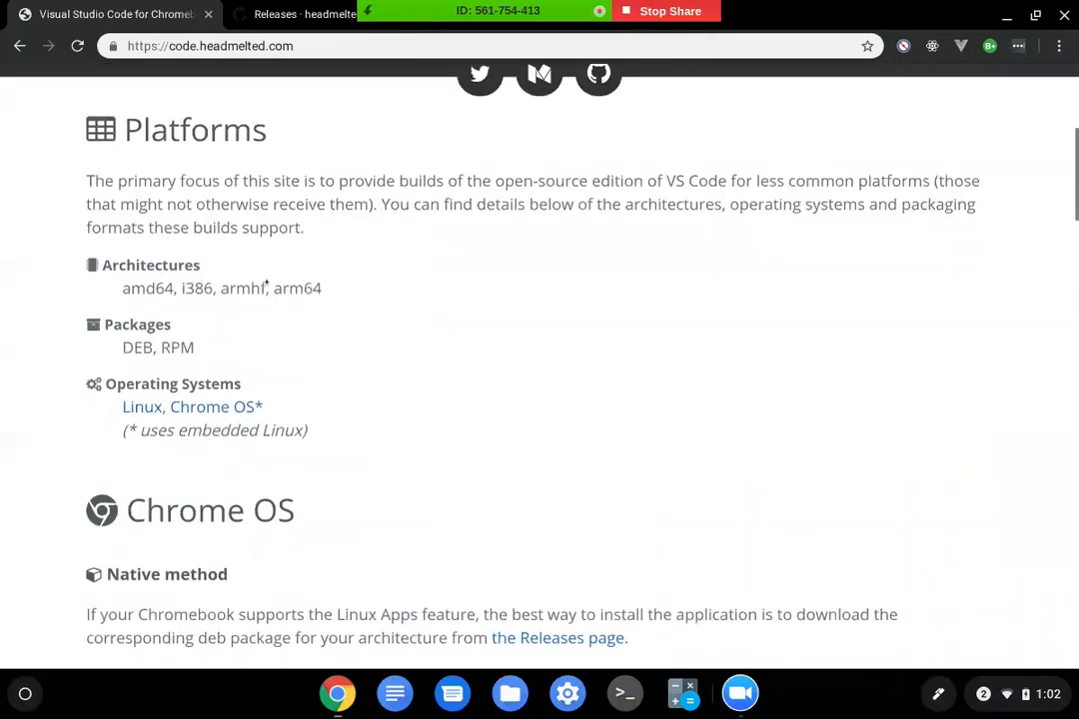
scroll(up, 3)
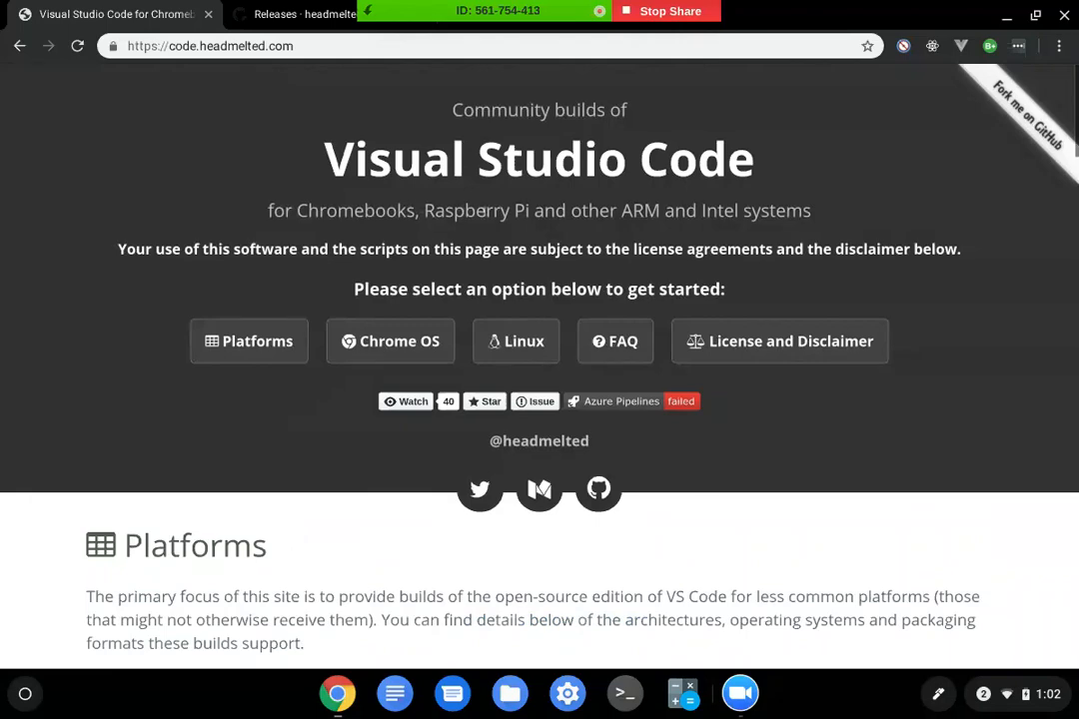
scroll(down, 3)
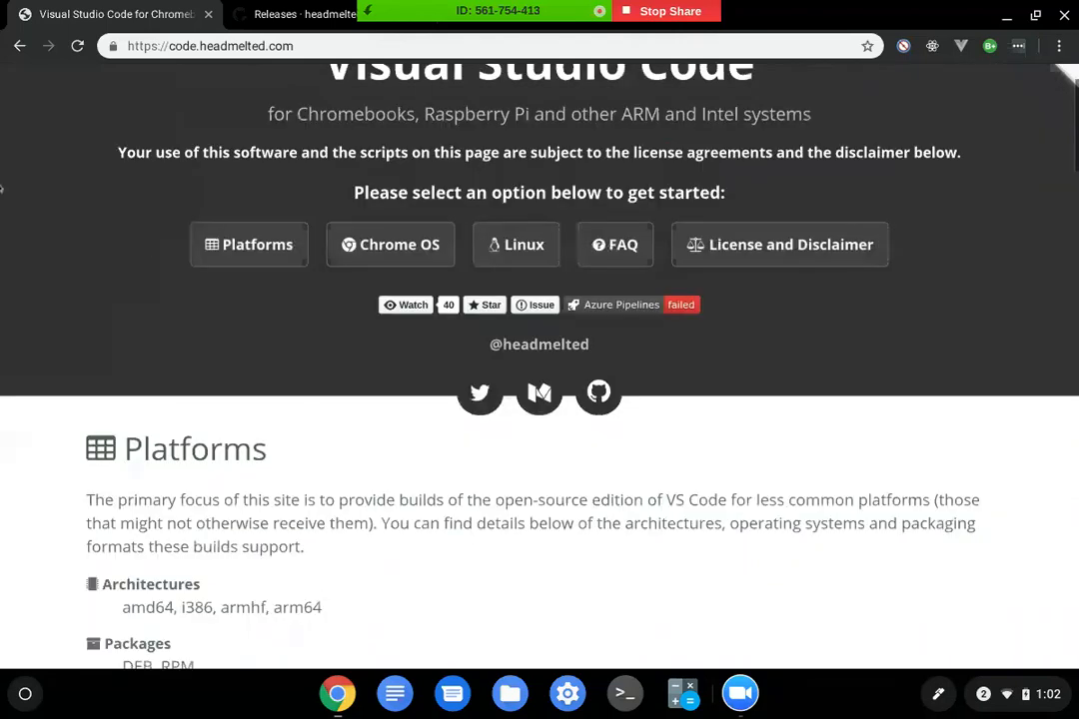
scroll(down, 3)
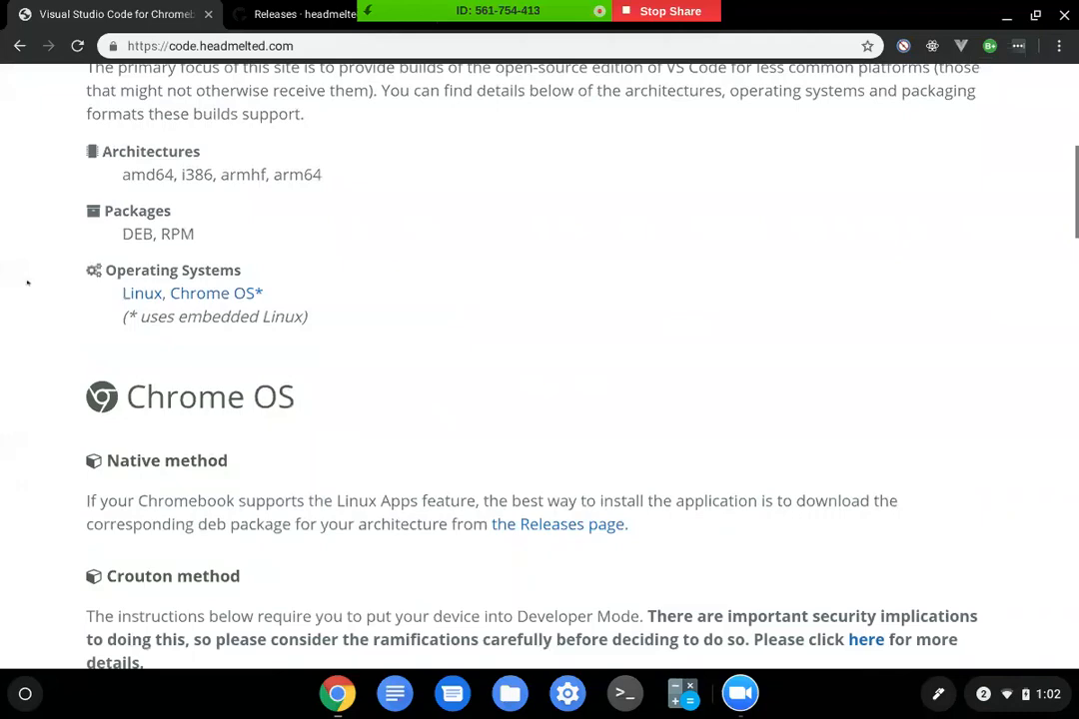
scroll(down, 3)
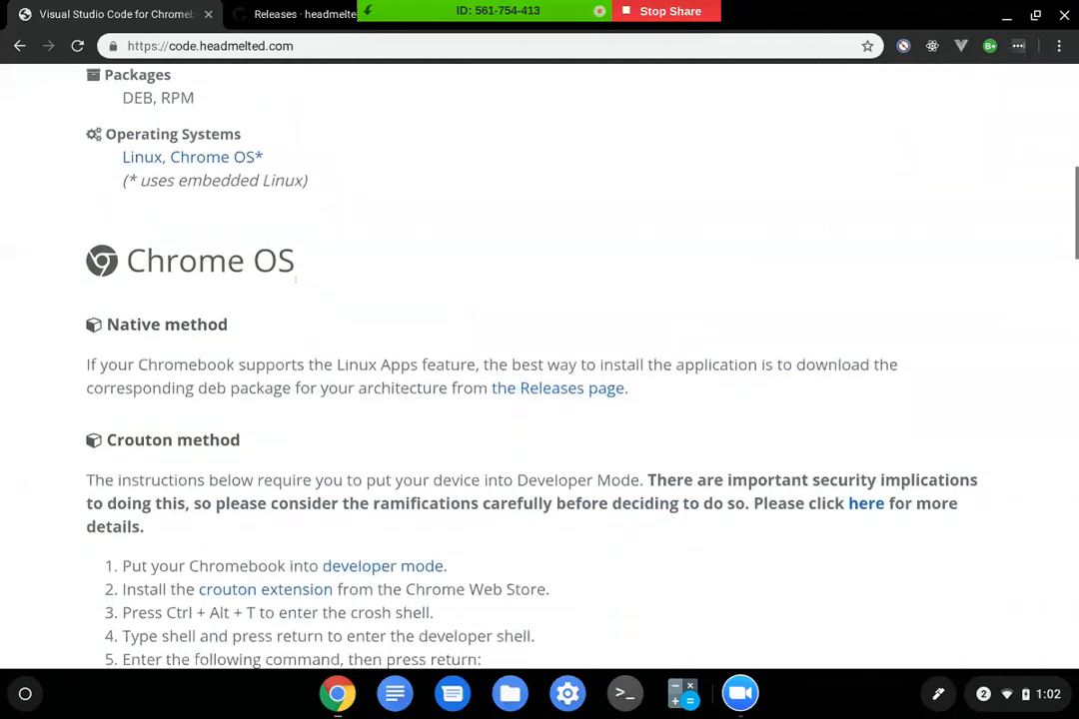
right_click(558, 387)
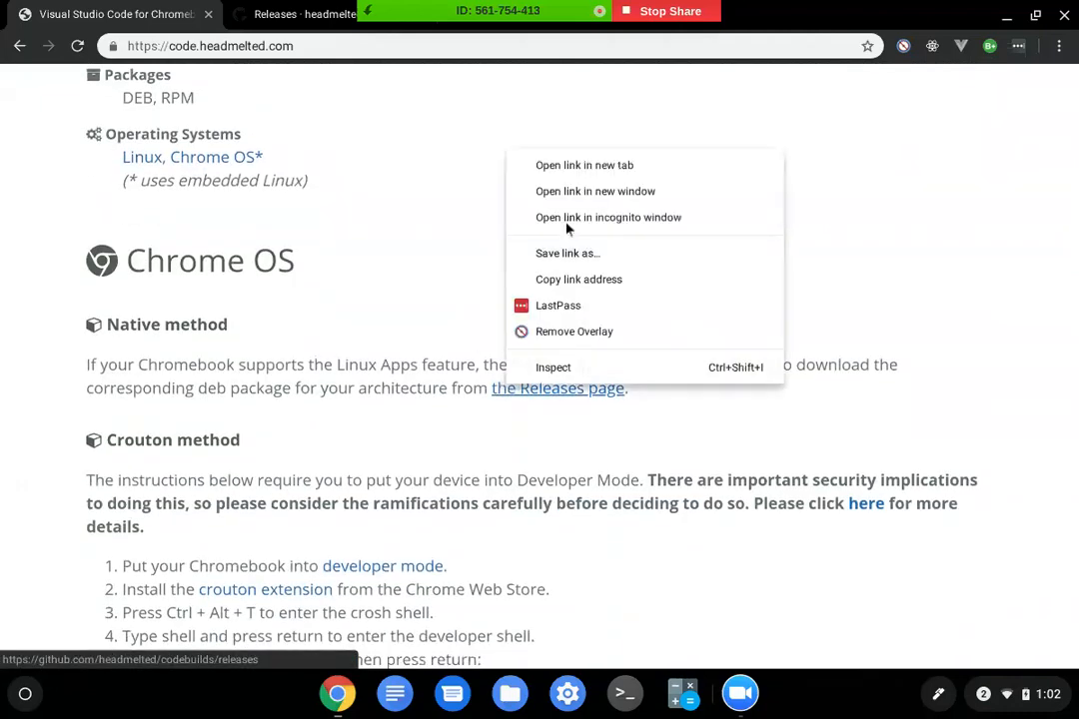
click(585, 165)
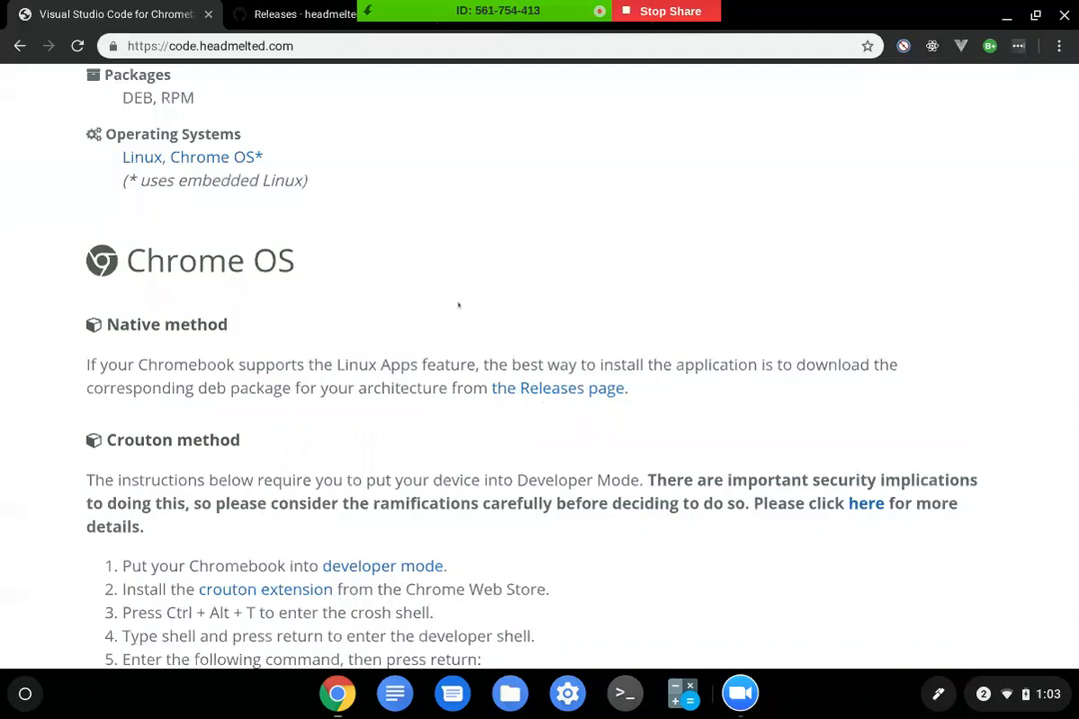
- Scroll past the Crouton method to the Linux section's APT installer command
scroll(down, 3)
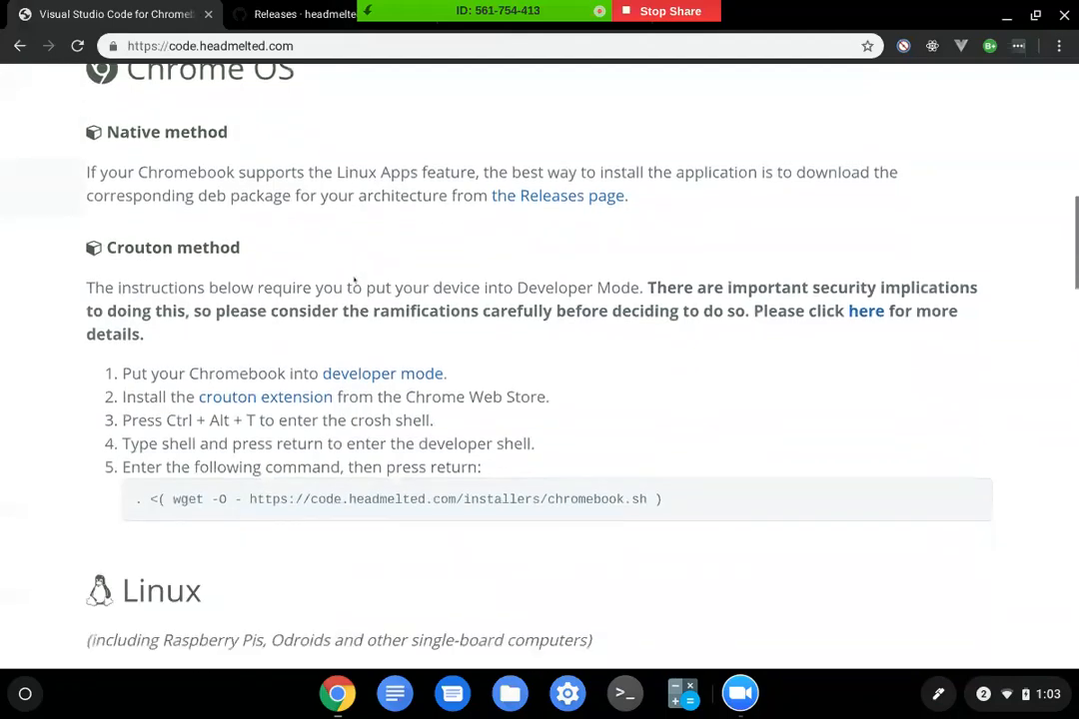
scroll(down, 3)
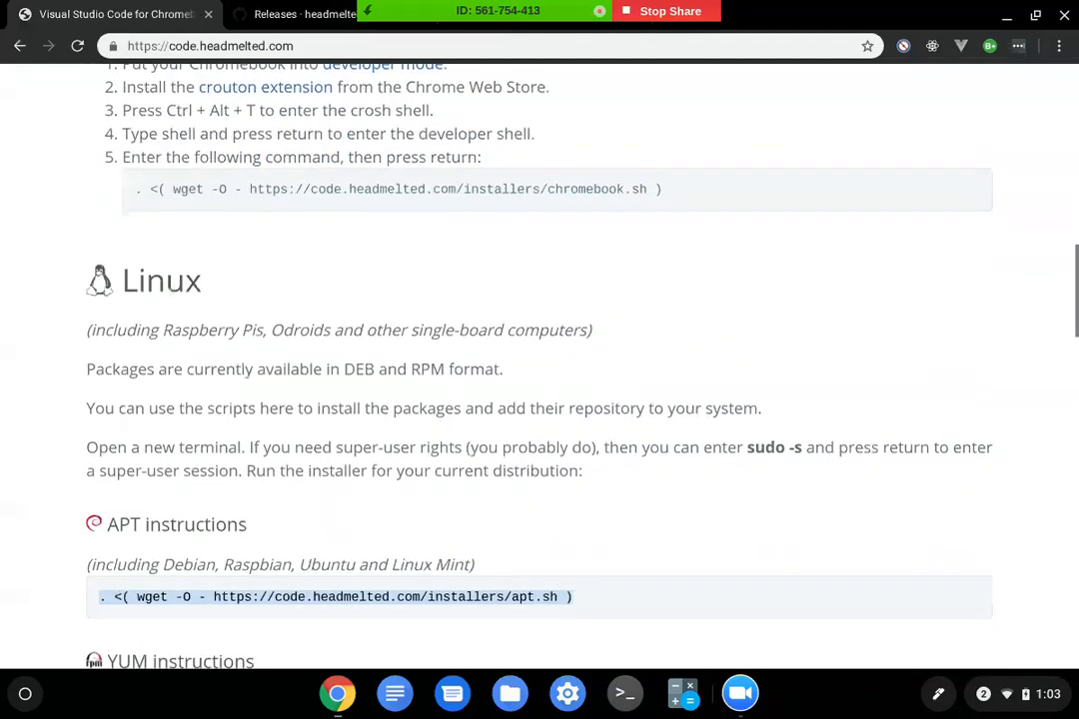
scroll(down, 3)
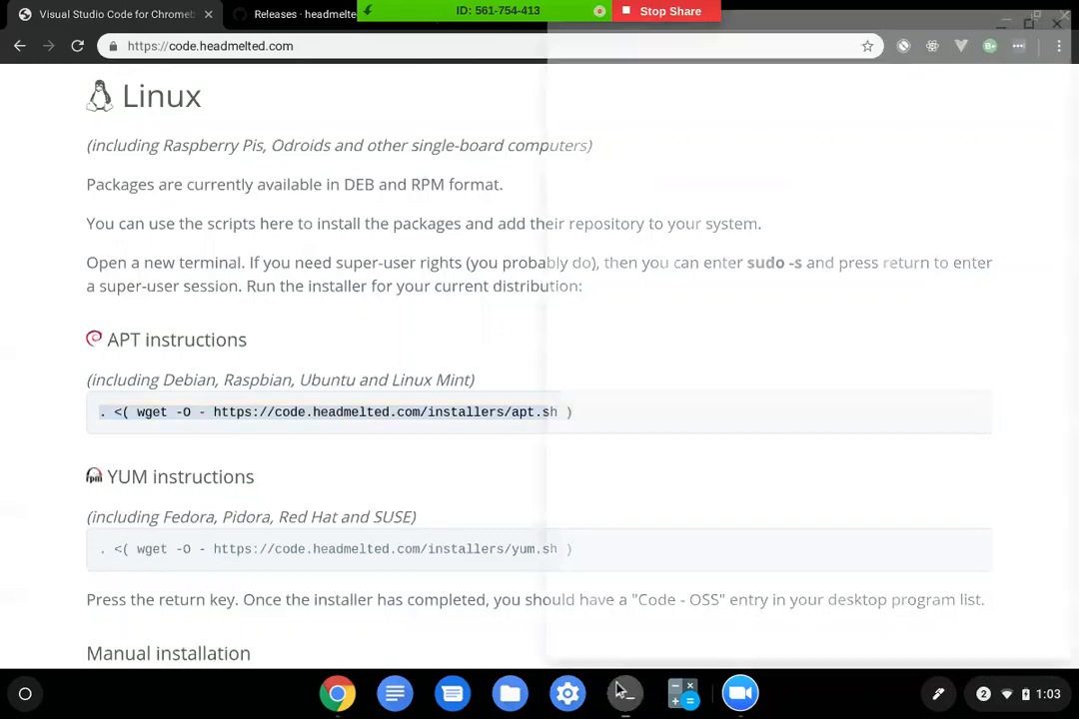
- Run the pasted APT installer script in Terminal, which reports permission-denied errors
click(623, 692)
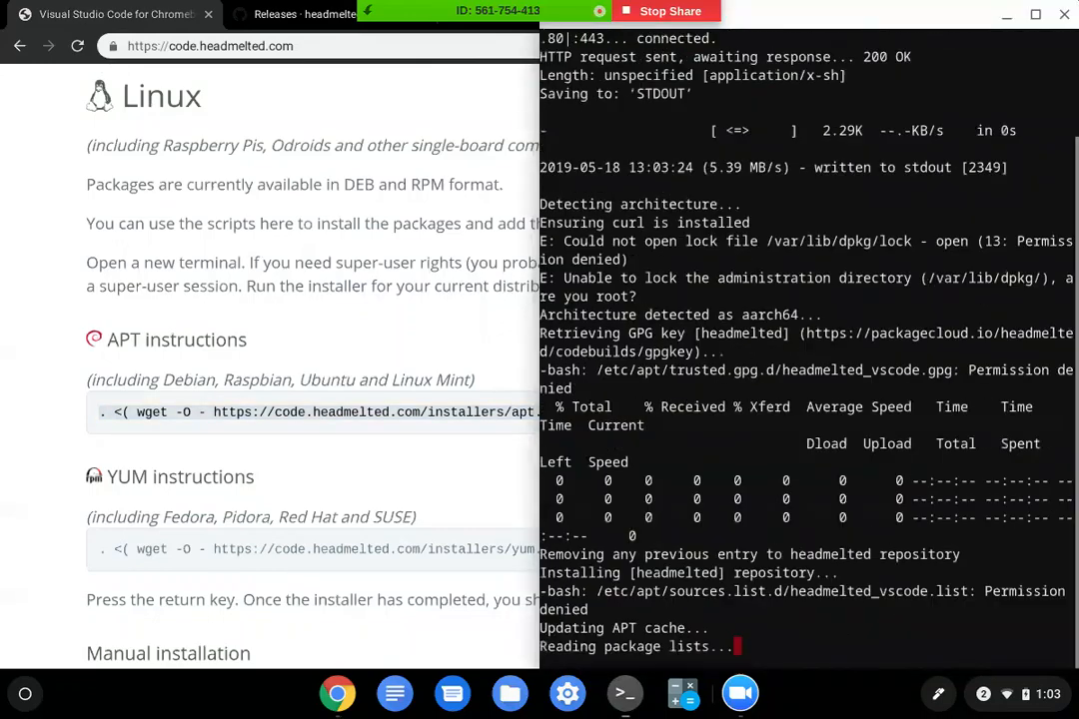
scroll(down, 3)
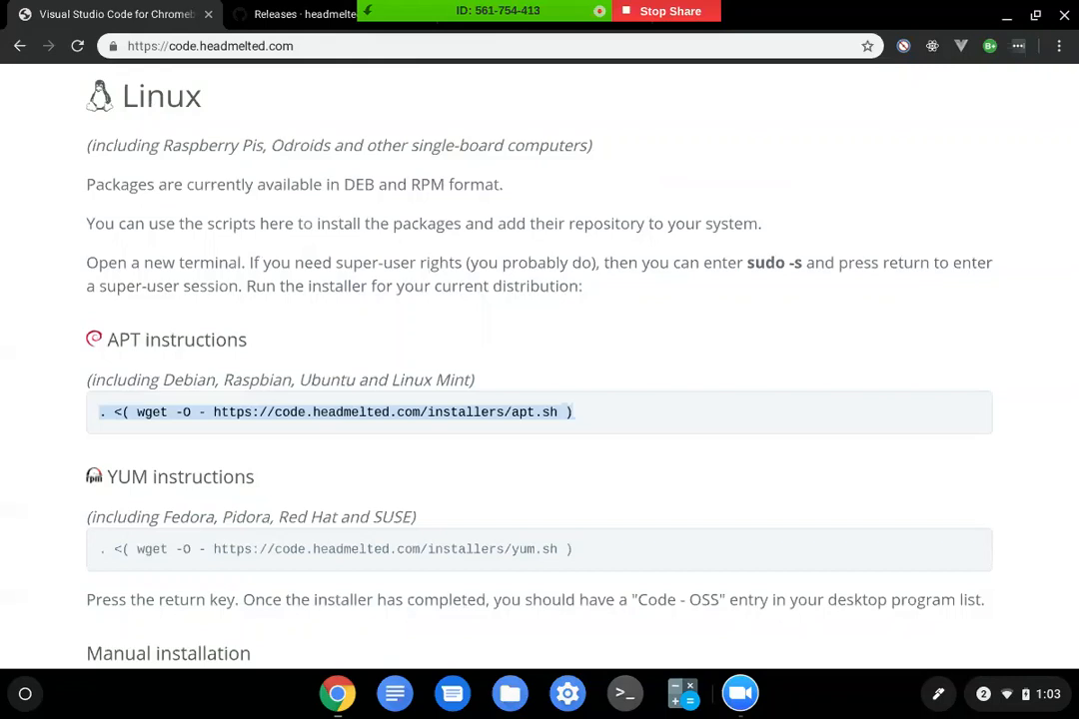
mouse_move(47, 551)
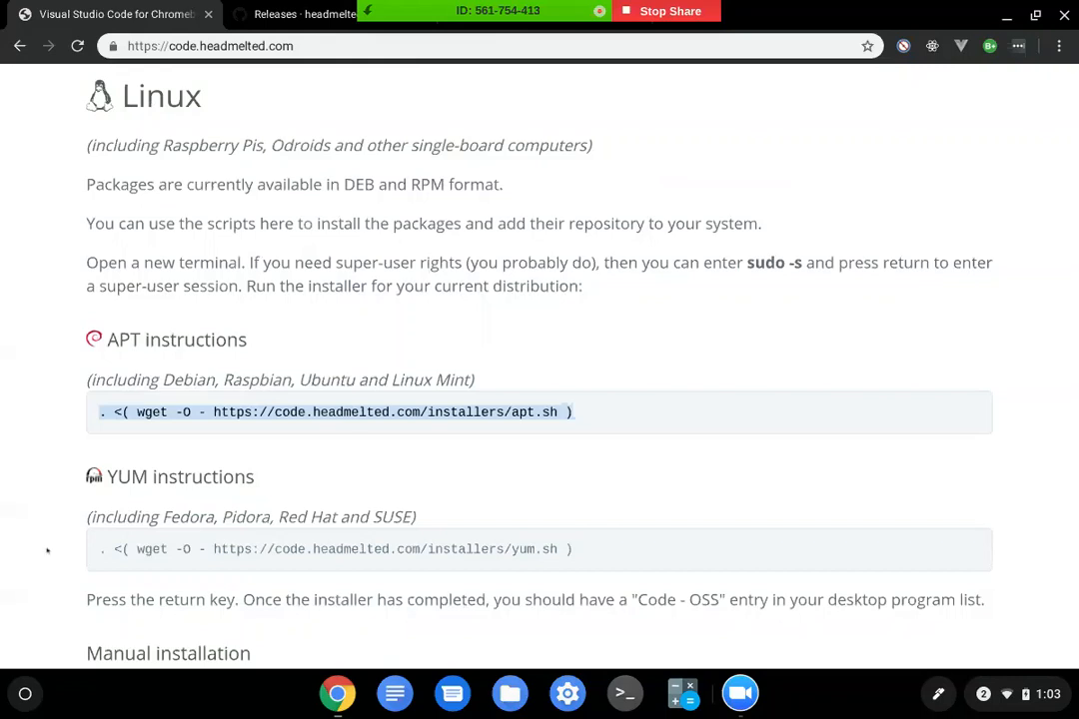
- Launch Code - OSS (headmelted) from the launcher, opening its Welcome page
click(25, 694)
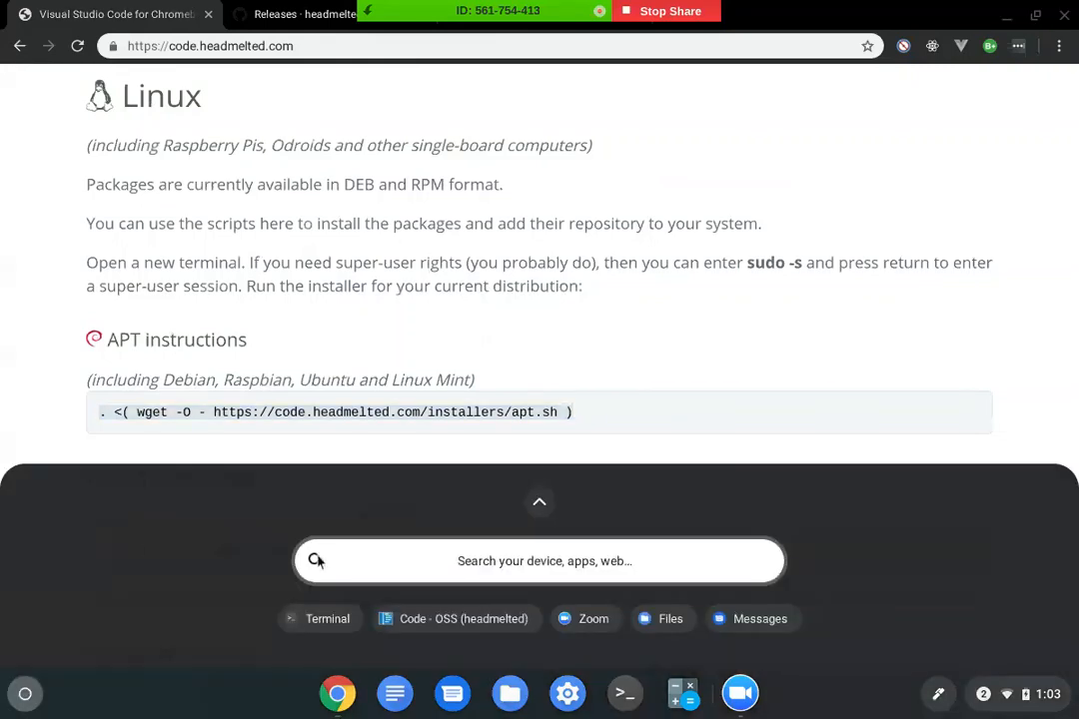
mouse_move(404, 625)
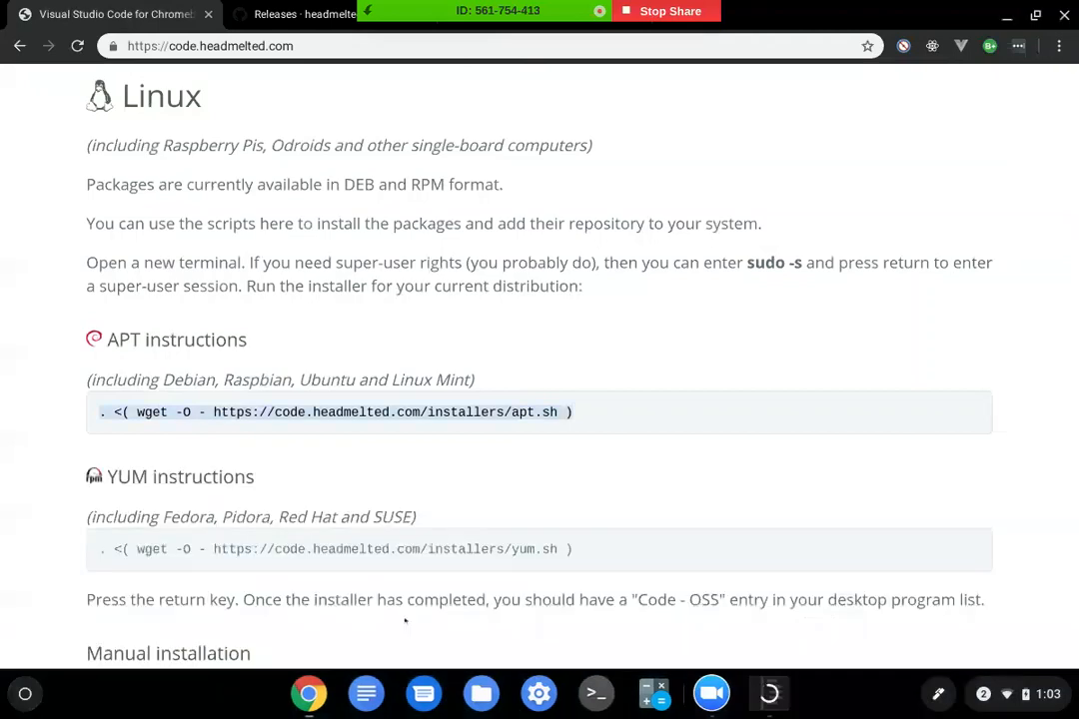
click(768, 692)
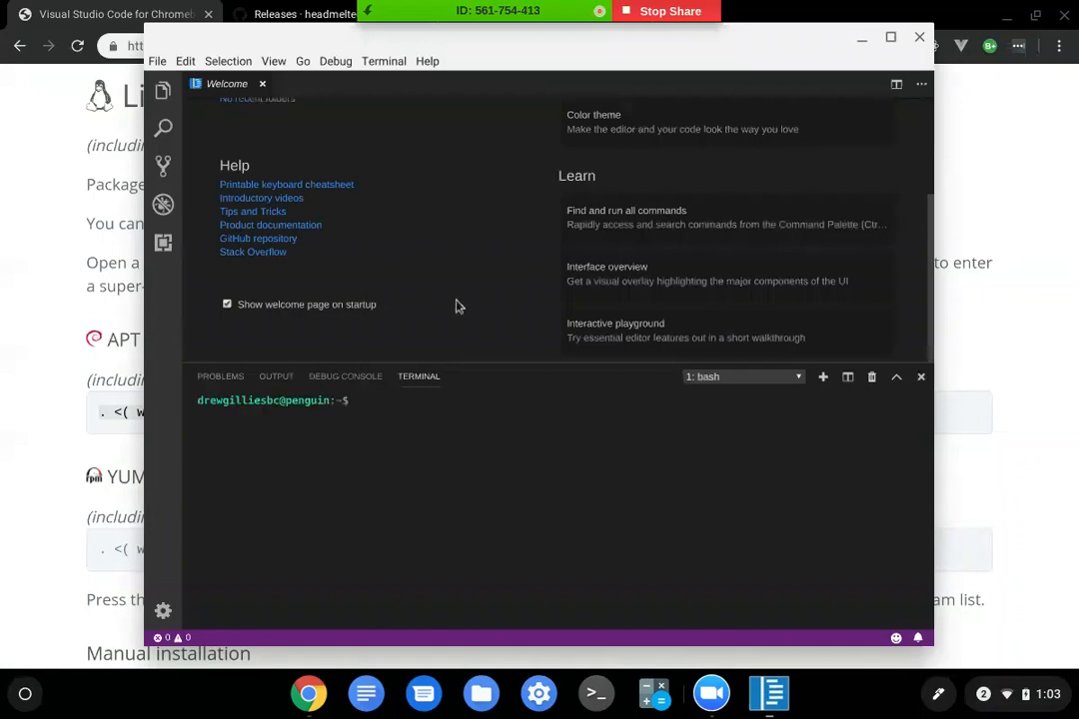
mouse_move(462, 295)
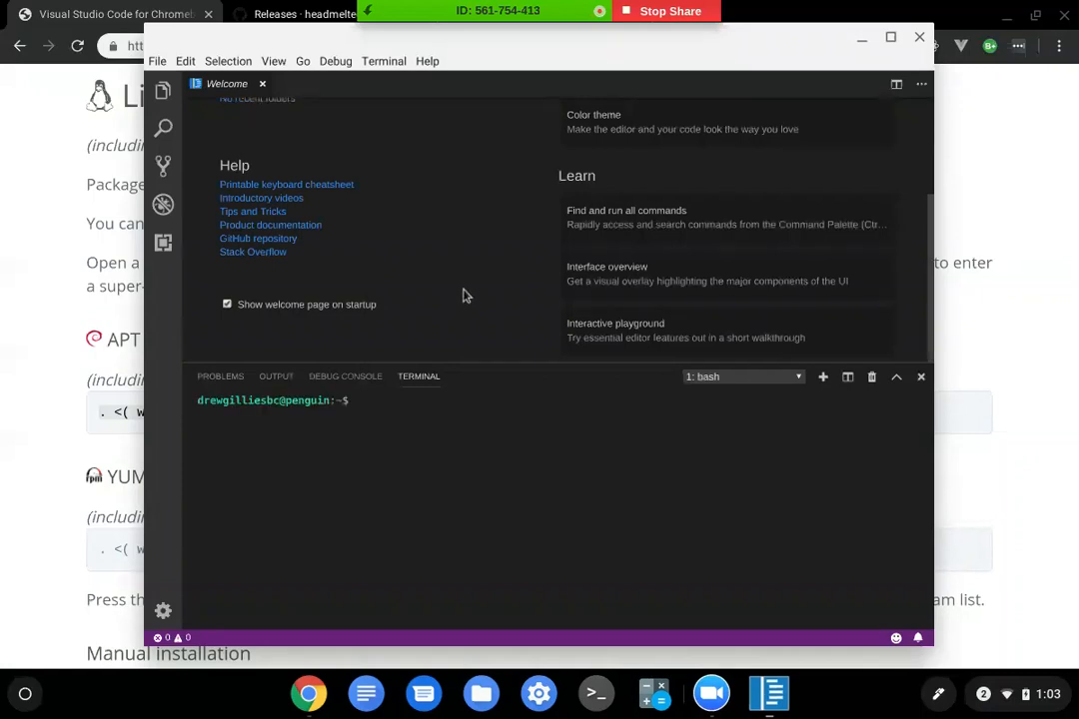
mouse_move(465, 294)
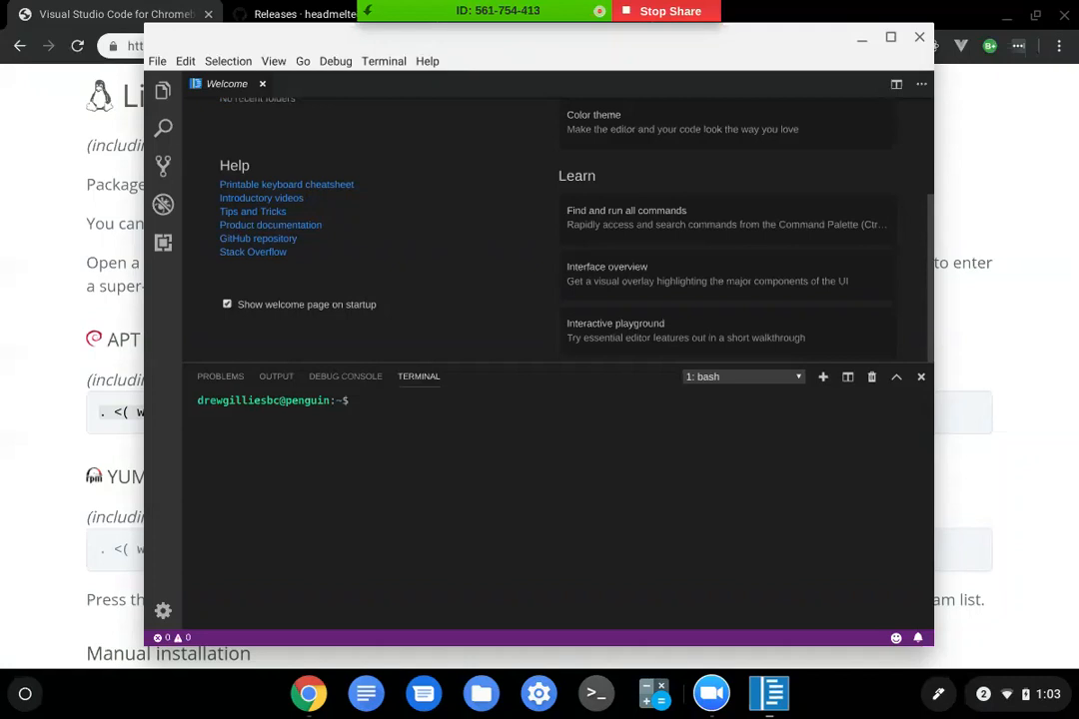
mouse_move(380, 331)
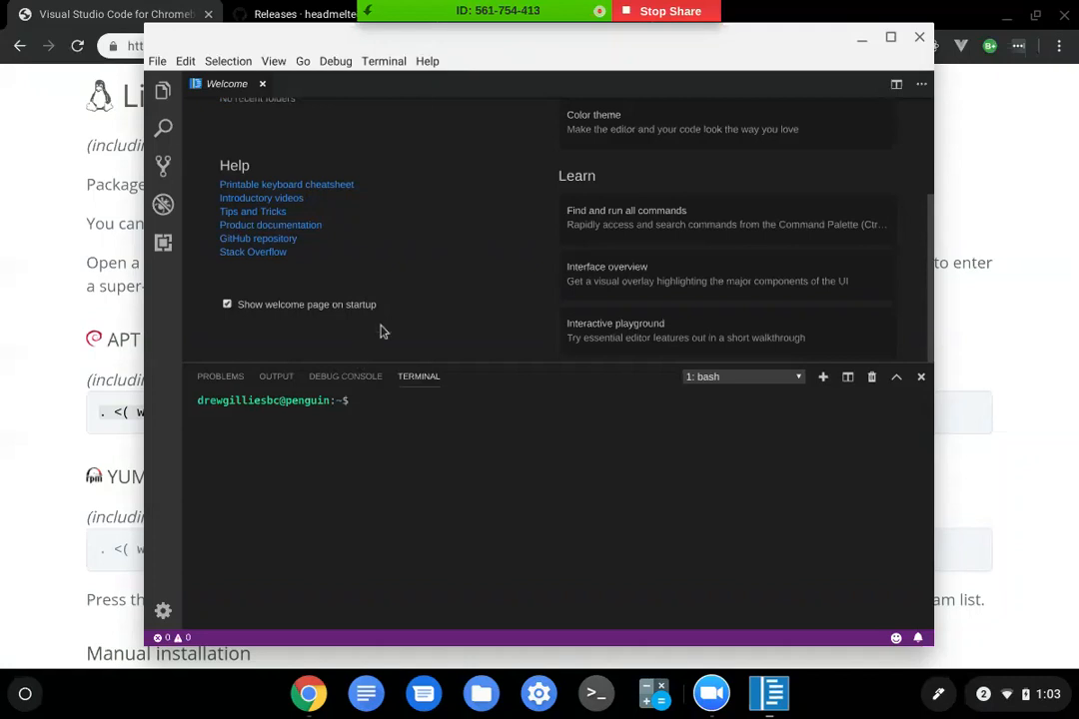
- Close Code - OSS from its Welcome page and bring the Zoom meeting window forward
click(384, 61)
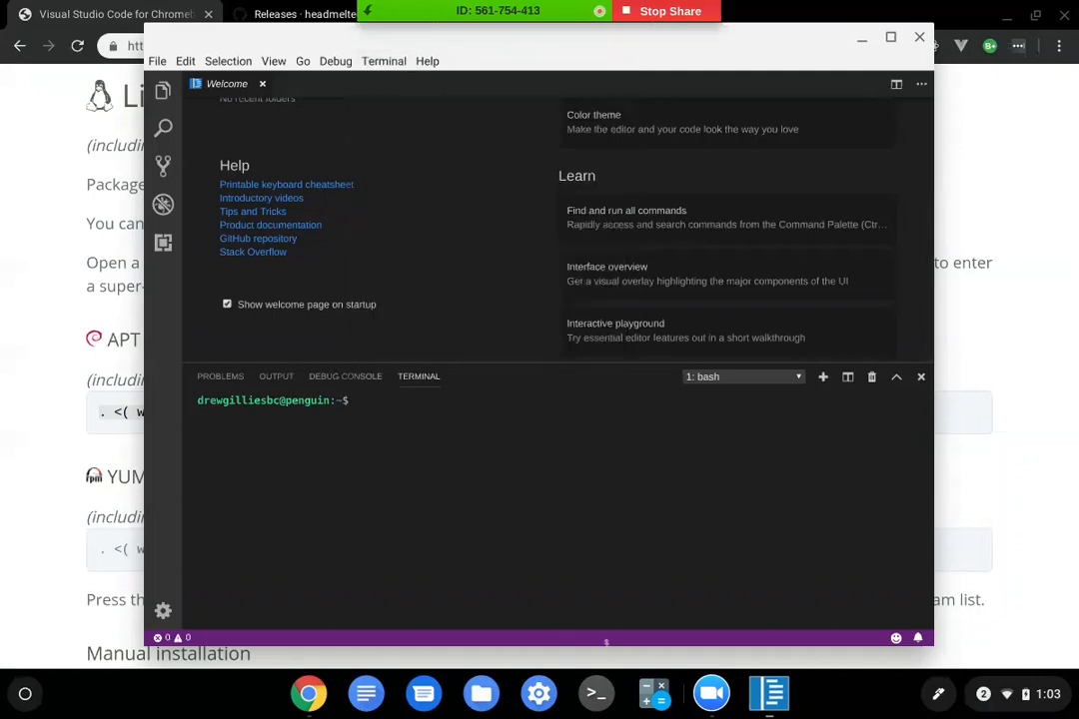
mouse_move(364, 414)
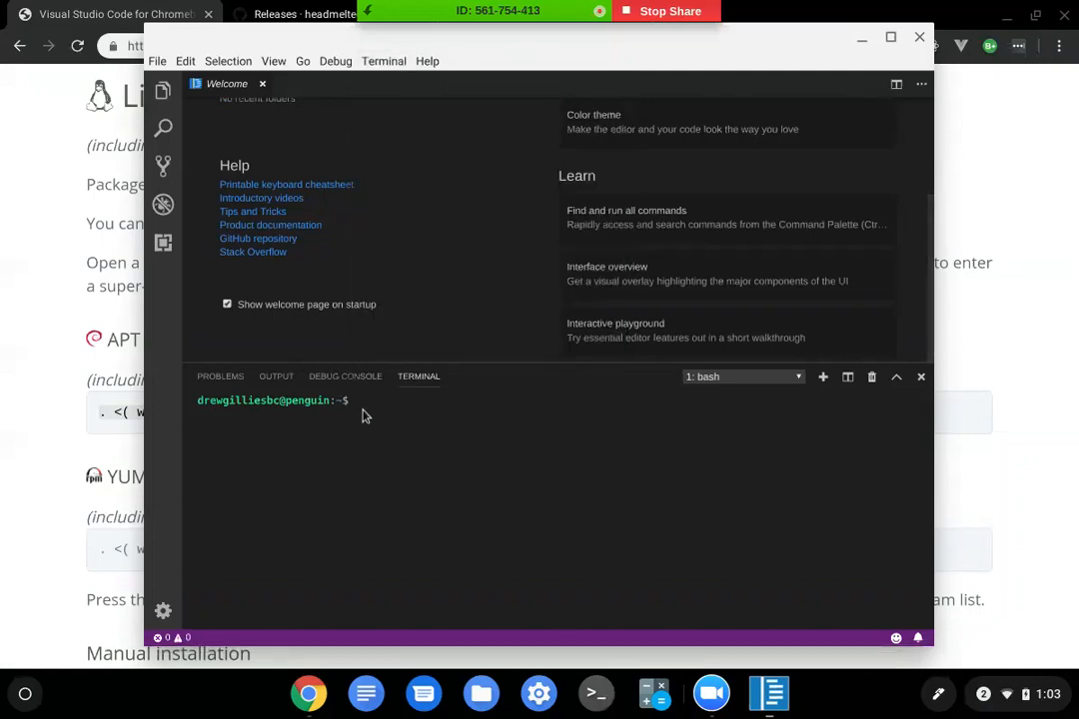
mouse_move(393, 178)
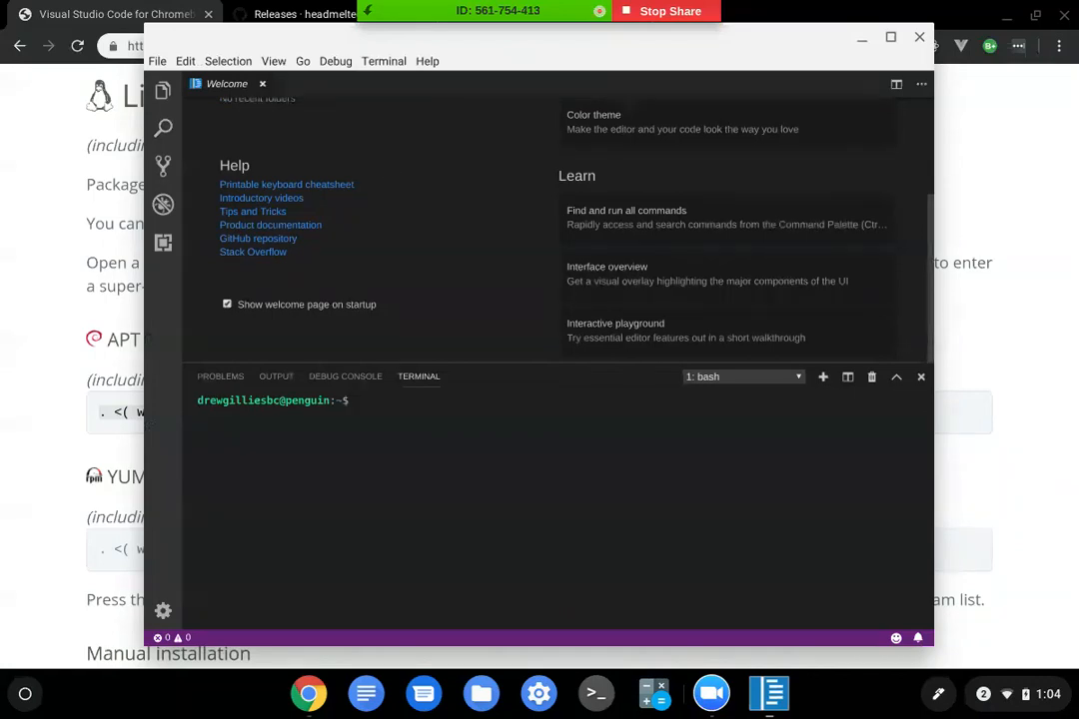
mouse_move(435, 222)
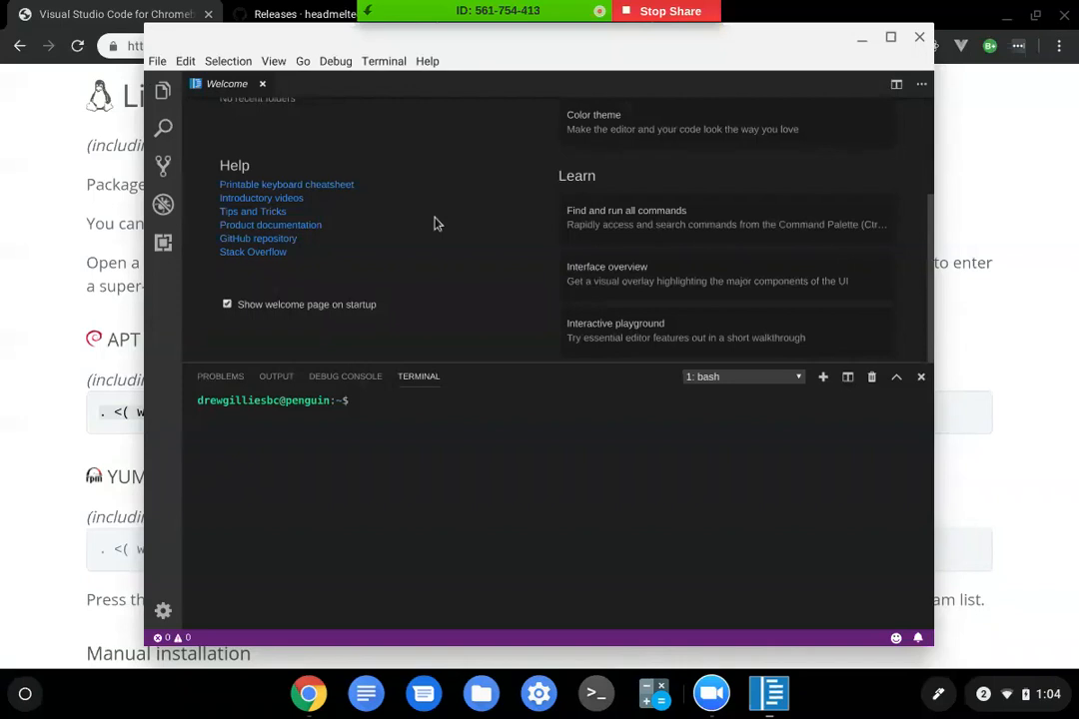
mouse_move(457, 223)
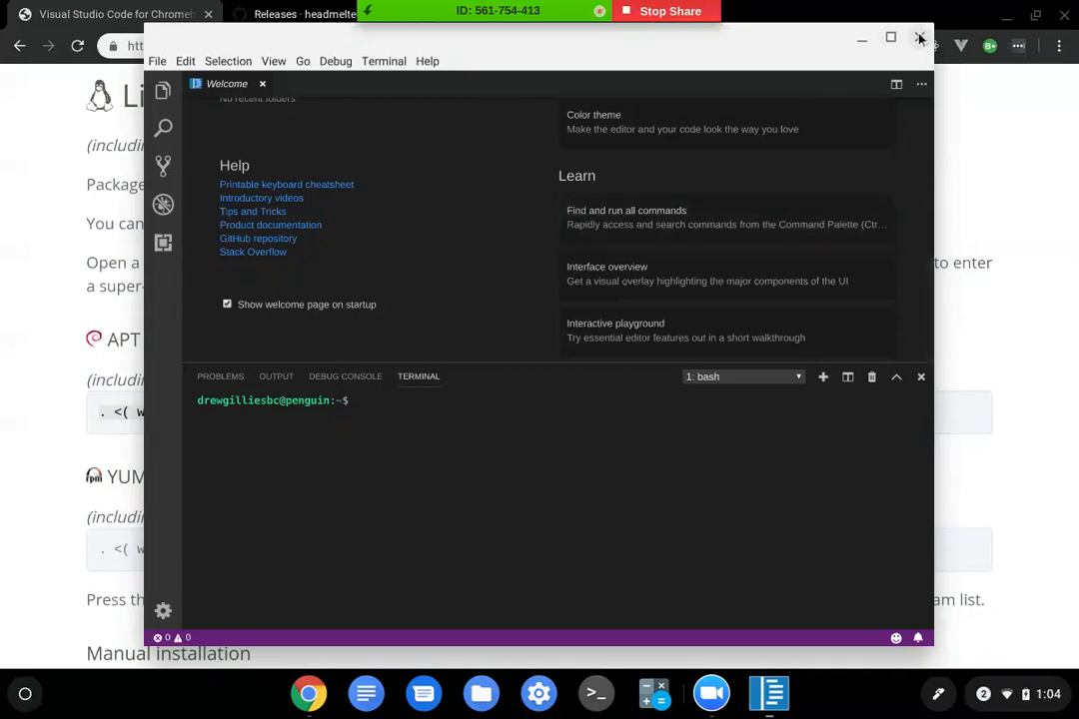
click(920, 37)
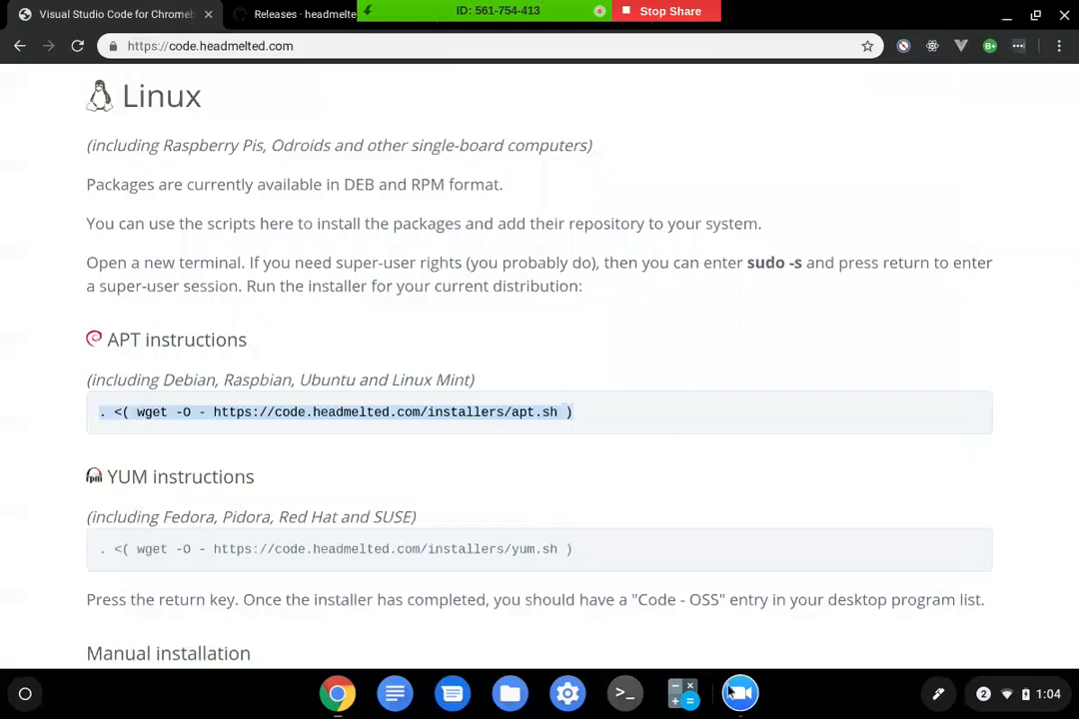
click(739, 692)
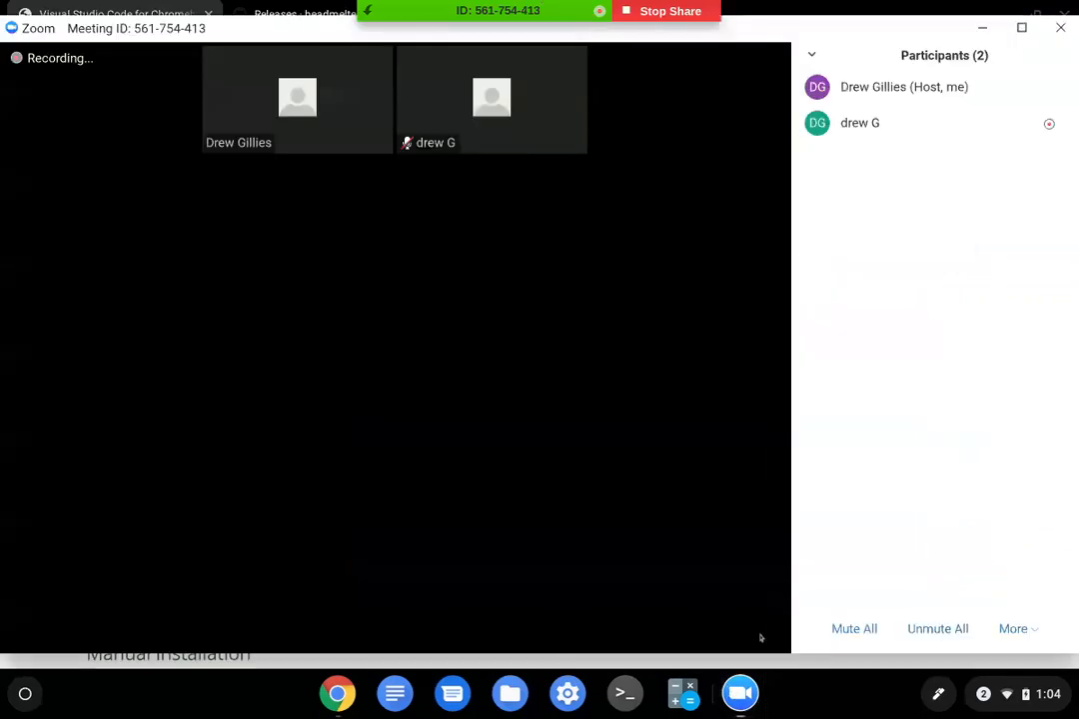